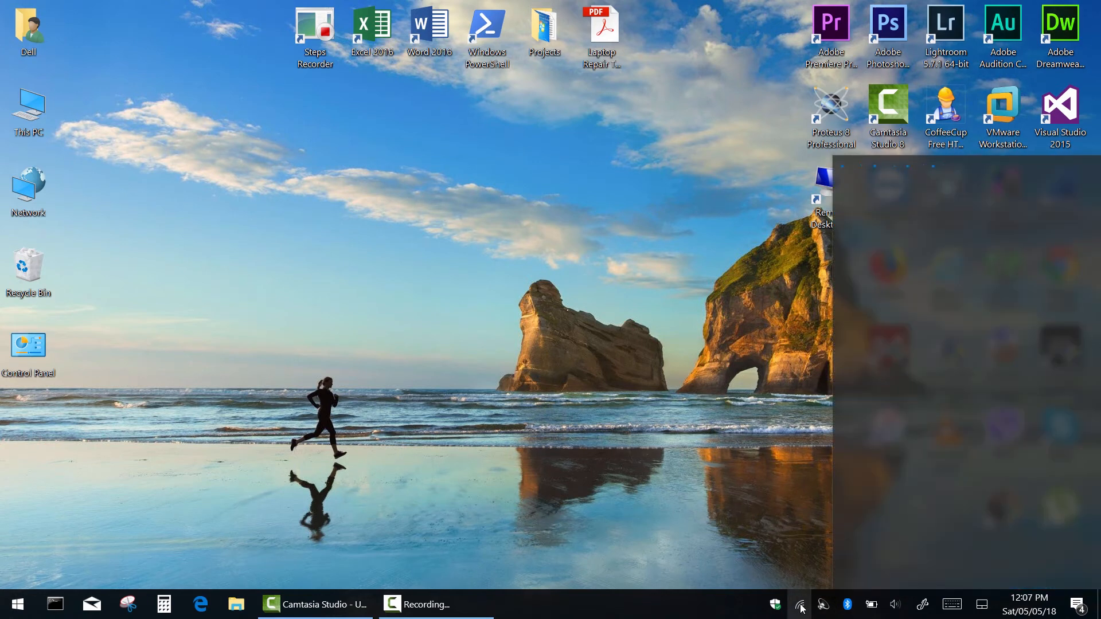
Step: Show the available Wi-Fi networks from the system tray, with Linksys EA8300 connected
left_click(801, 605)
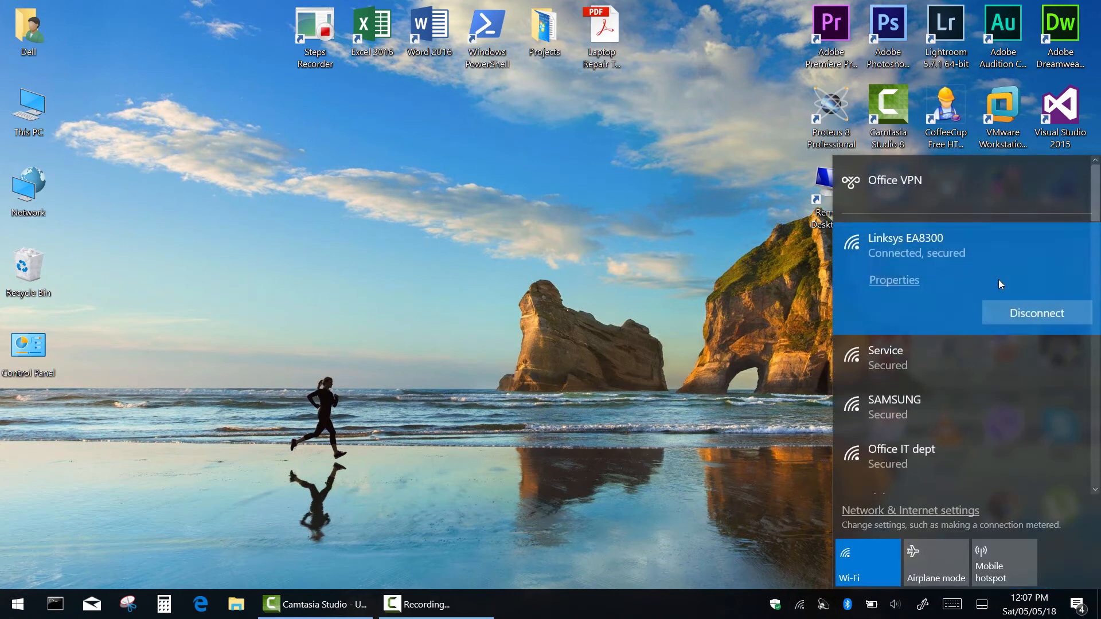
mouse_move(713, 278)
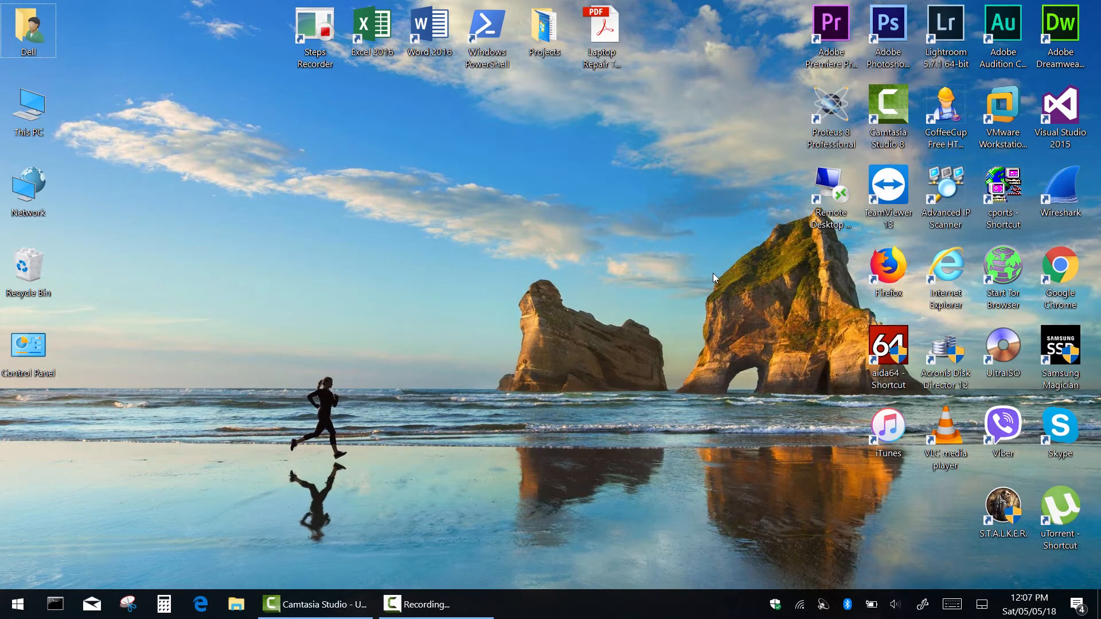
mouse_move(800, 601)
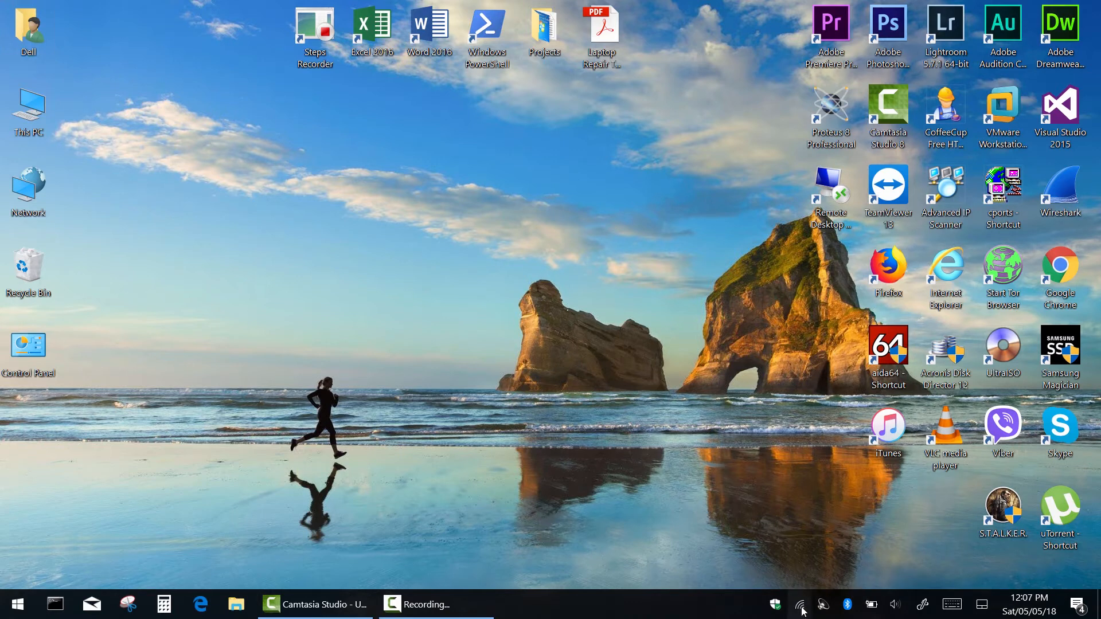
left_click(801, 604)
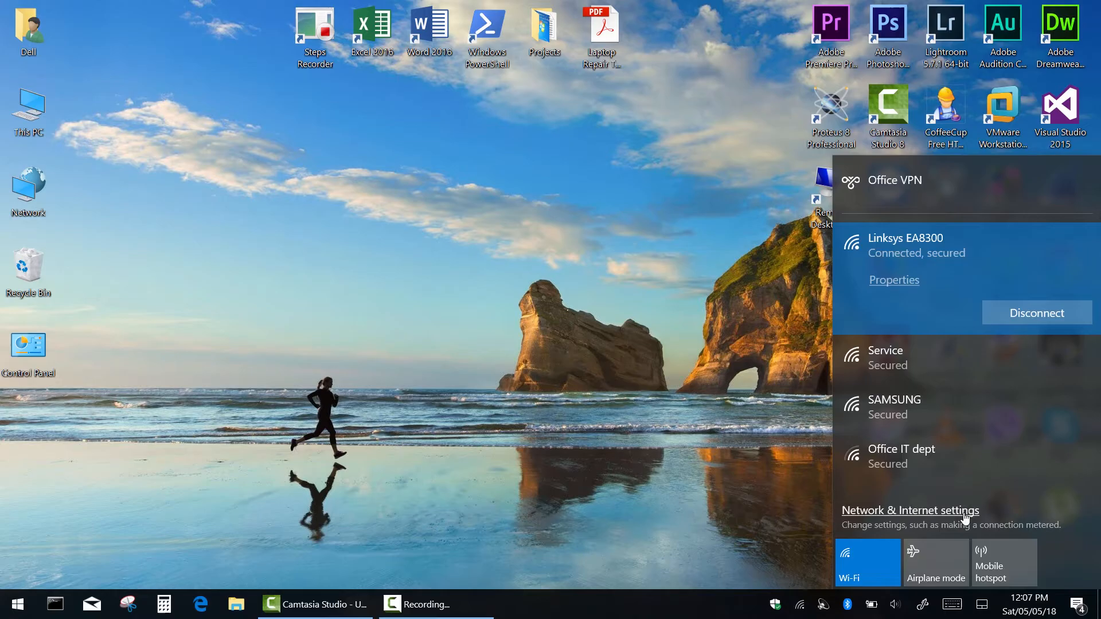
Step: Reach the Network Connections adapter list from Settings' Network & Internet Wi-Fi page
left_click(911, 510)
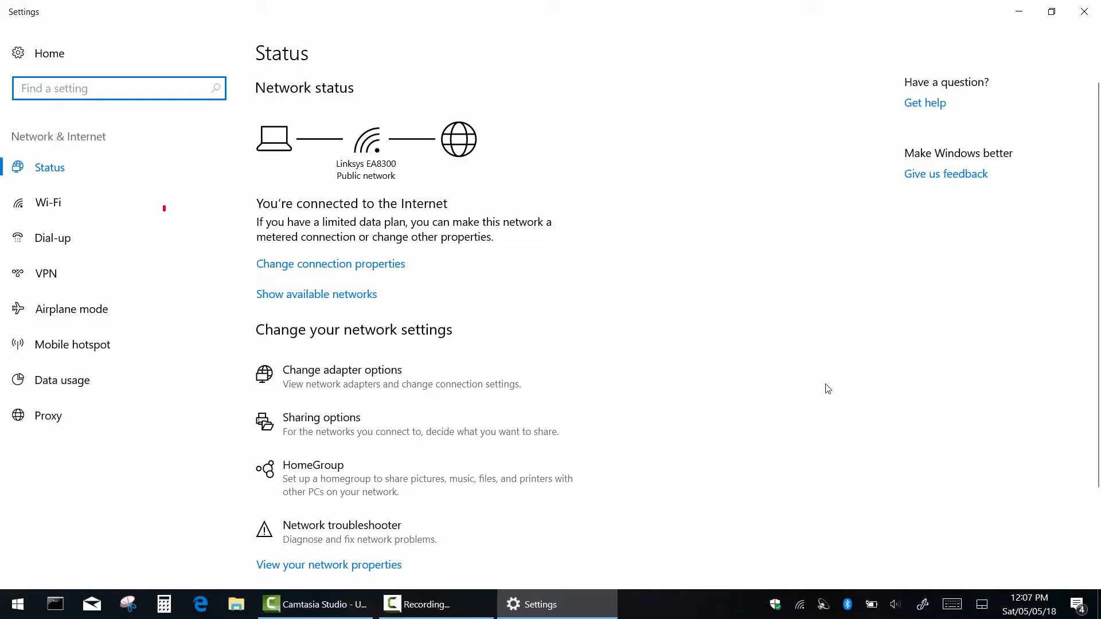
left_click(48, 202)
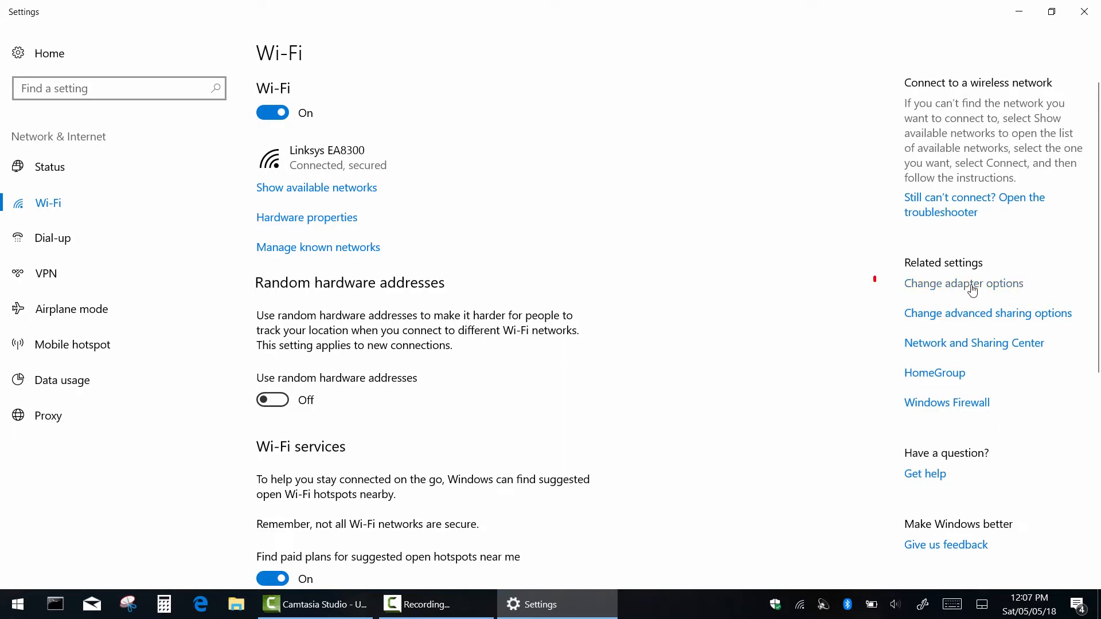
left_click(963, 284)
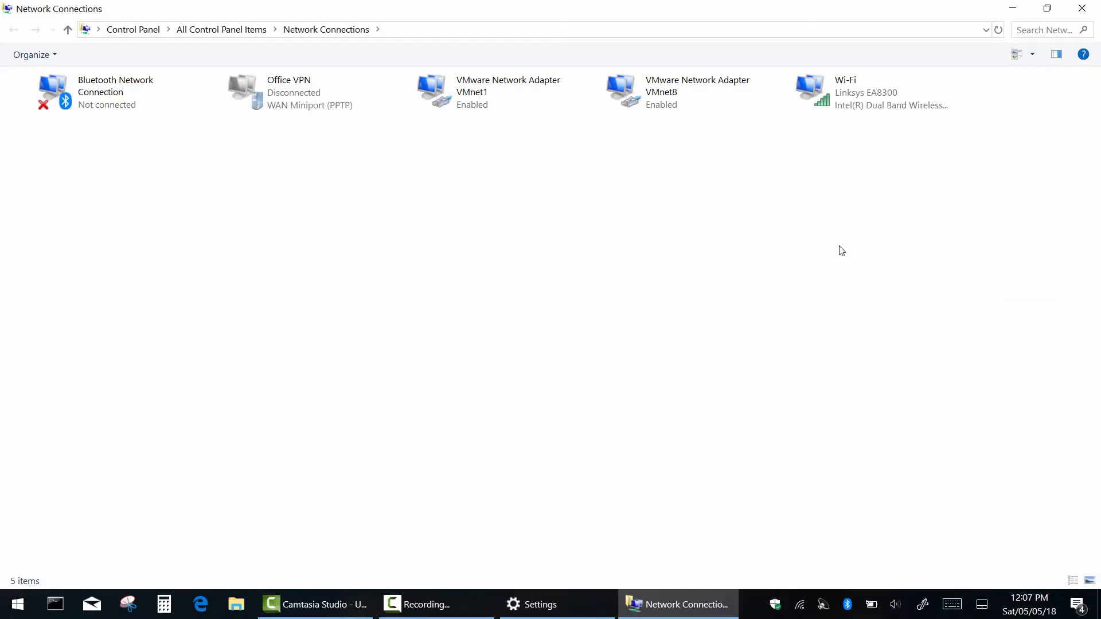
Step: Show Linksys EA8300's security key characters in the Wi-Fi adapter's wireless properties
double_click(810, 89)
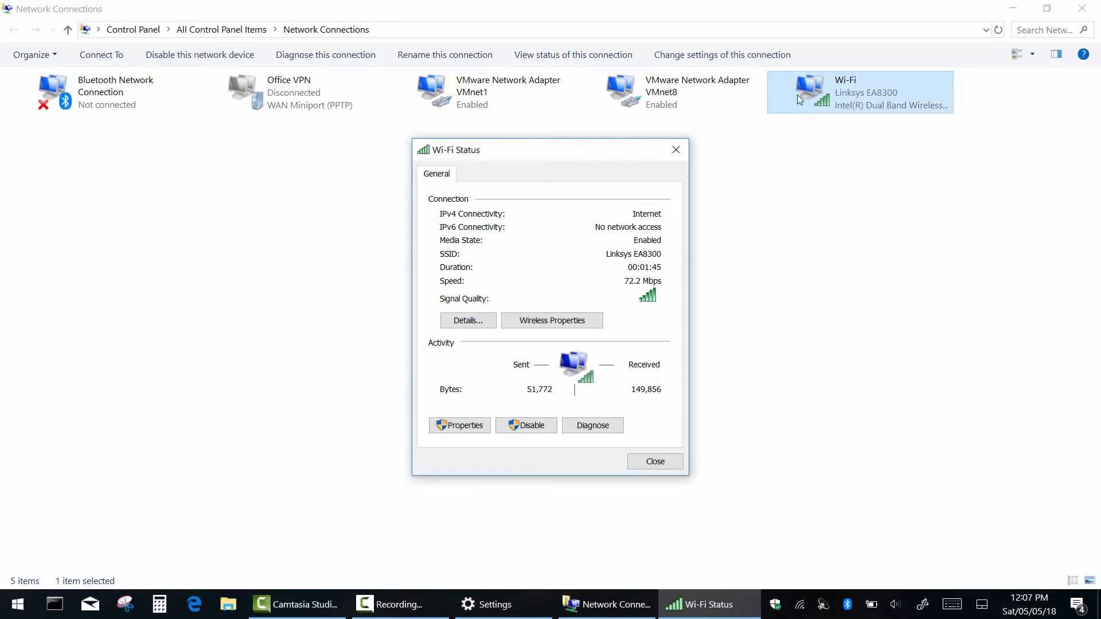
left_click(552, 321)
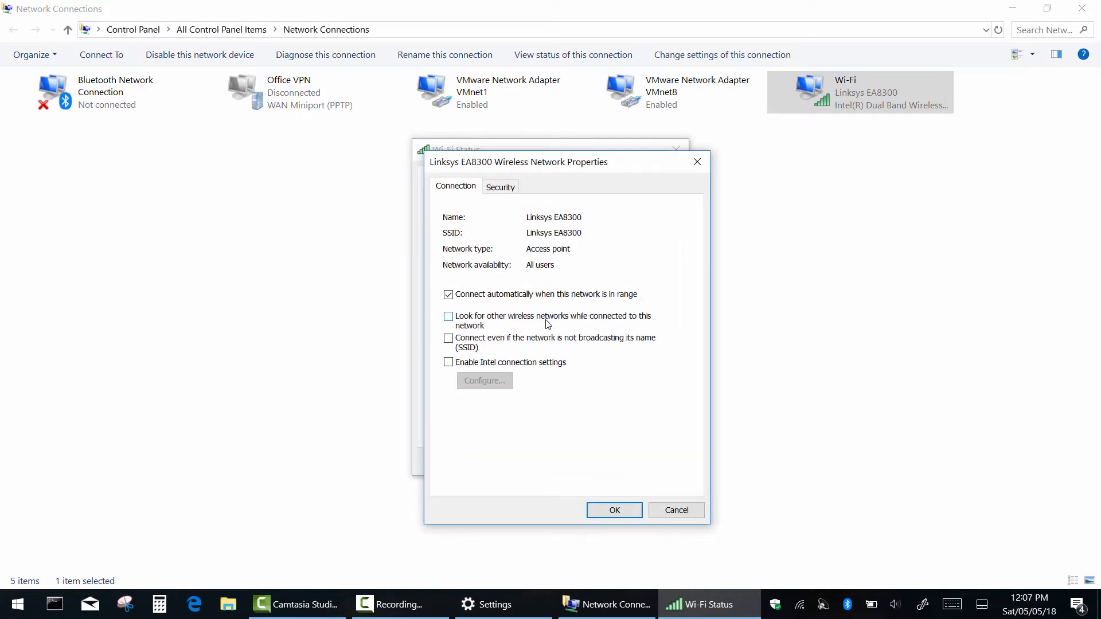
left_click(500, 186)
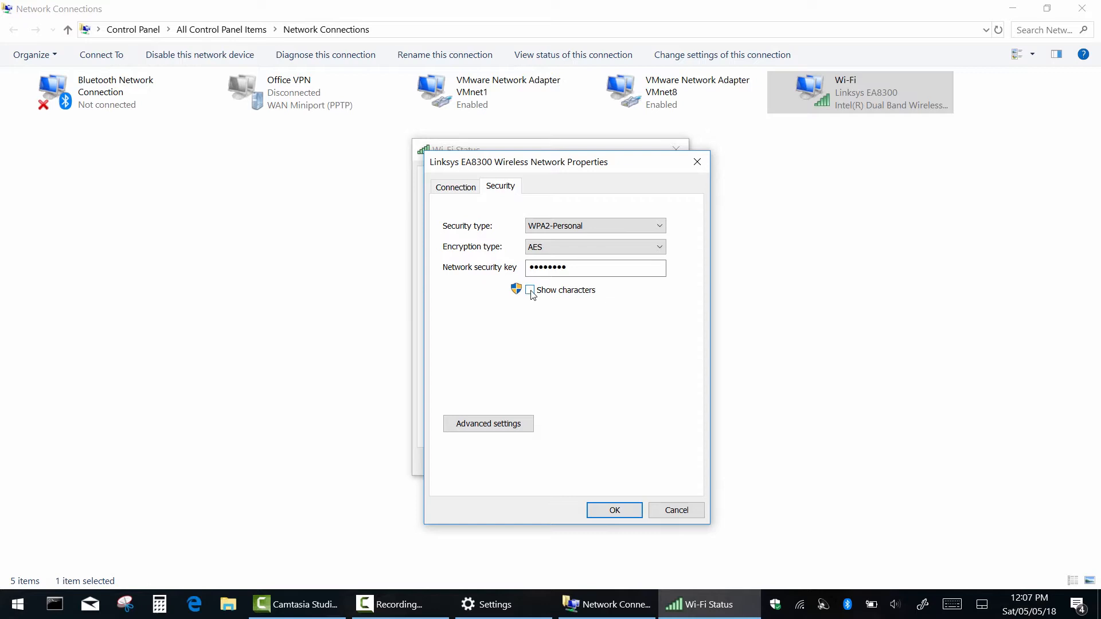
left_click(530, 291)
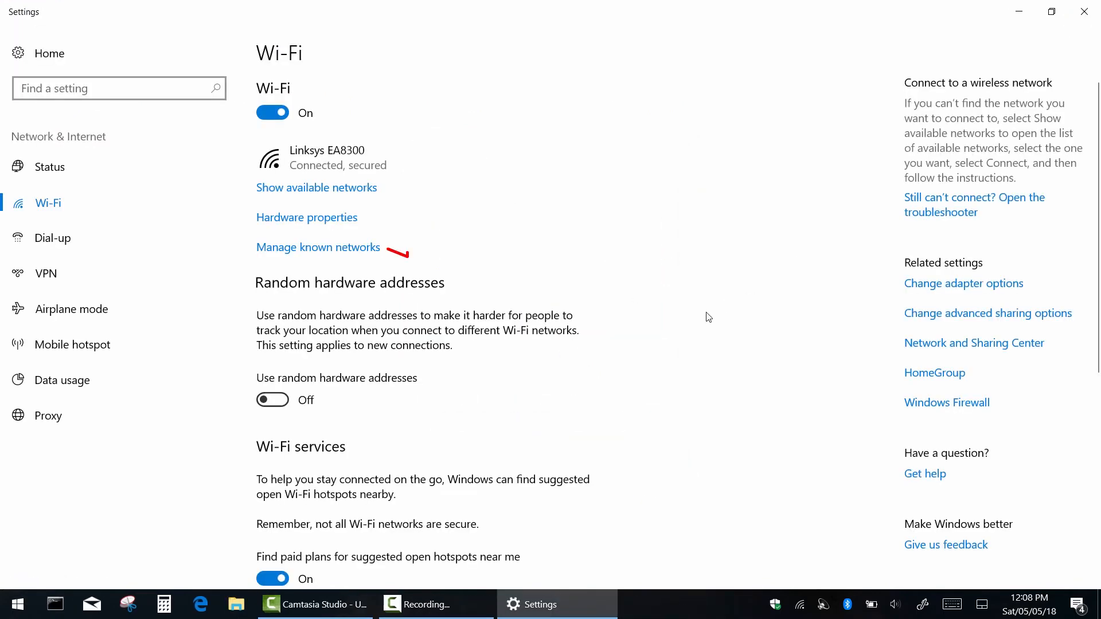
mouse_move(311, 252)
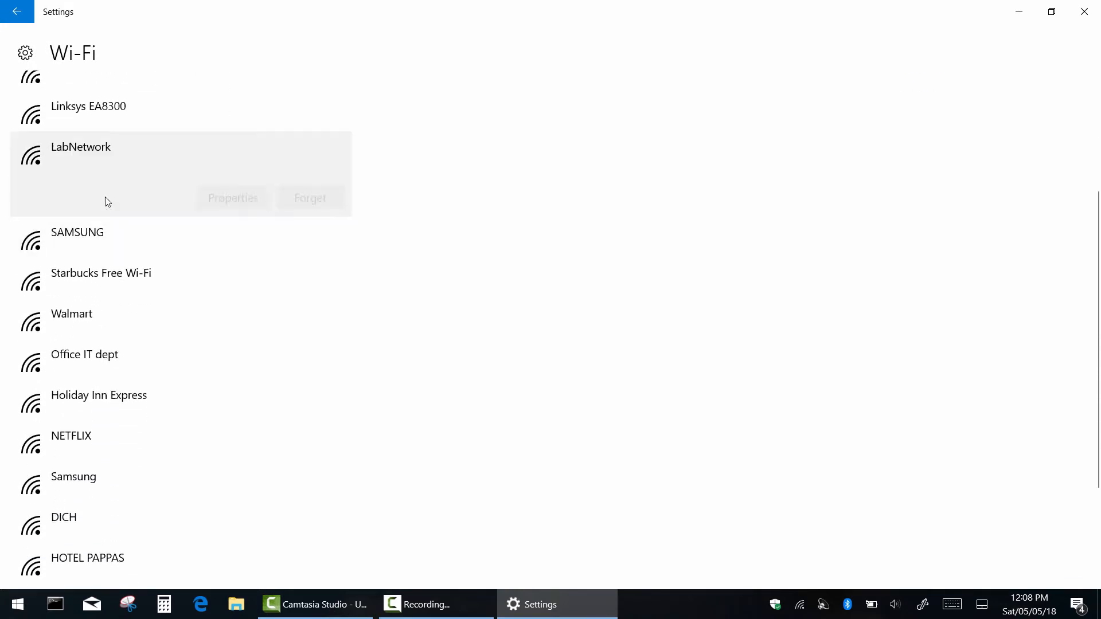
Step: View LabNetwork's saved-network settings, then close Settings to return to the desktop
left_click(231, 197)
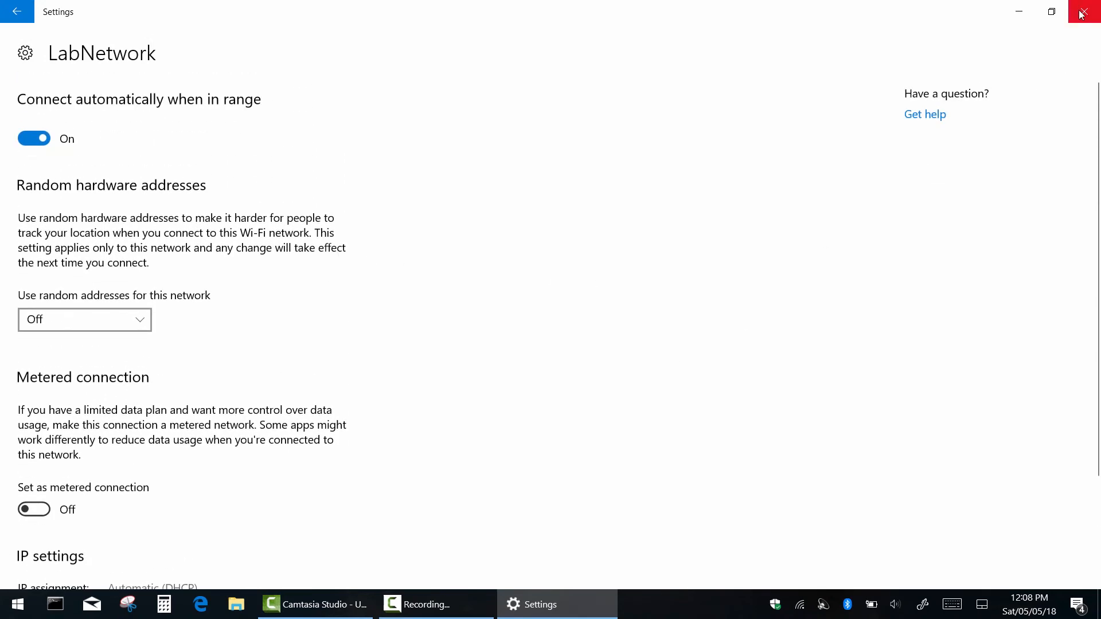
left_click(1083, 12)
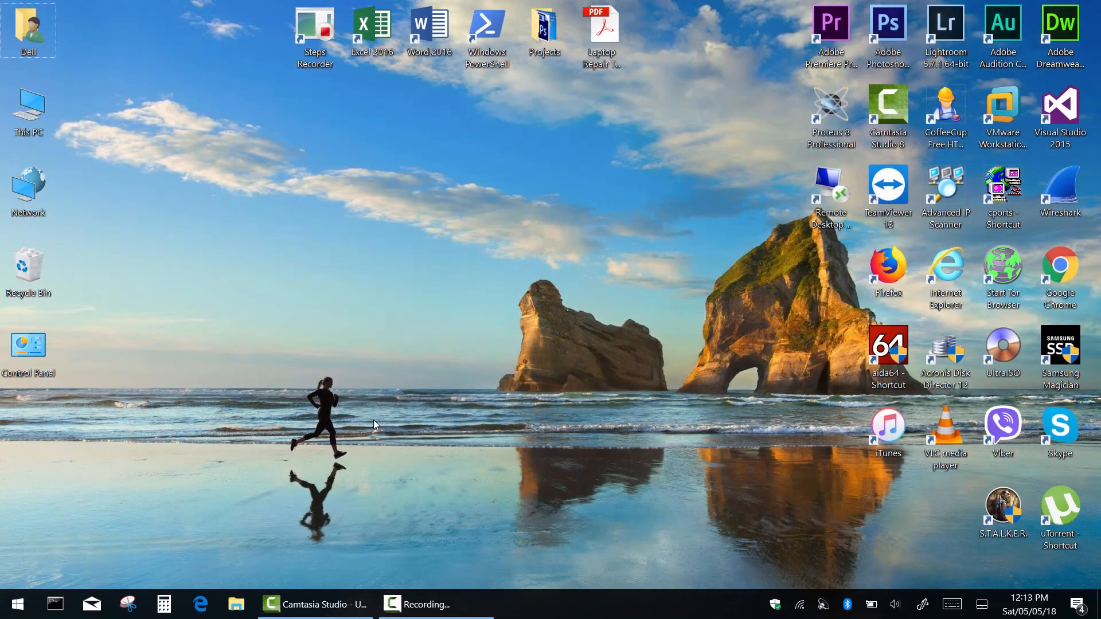
Step: Launch Command Prompt via the Run dialog with cmd
key("Win+r")
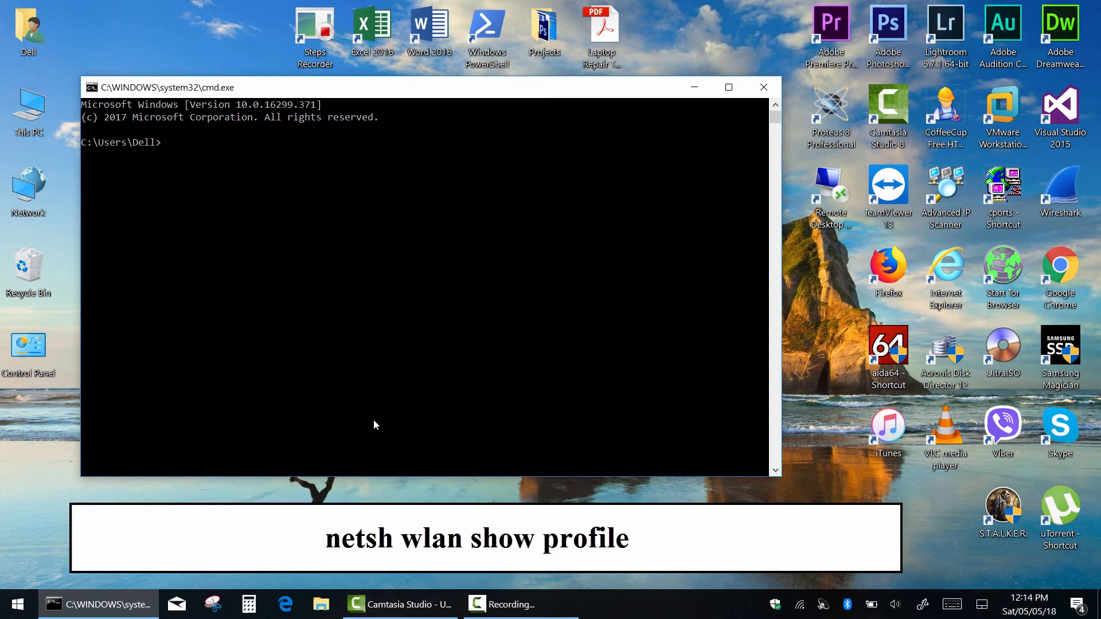
Step: Run netsh wlan show profile to list saved profiles LabNetwork and Linksys EA8300
type("netsh w")
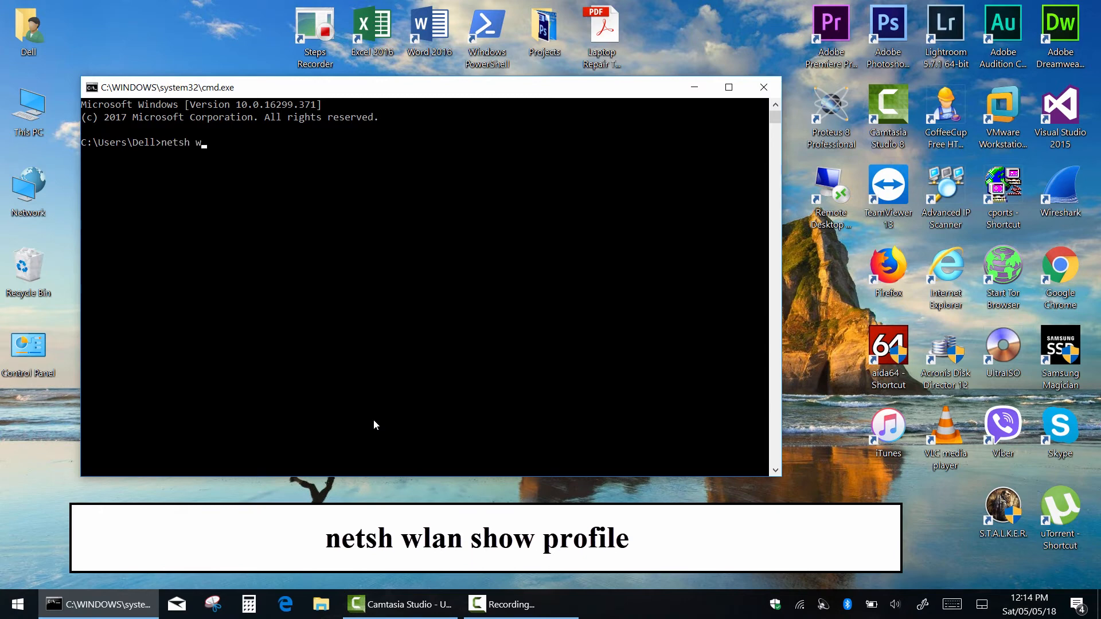
type("lan show")
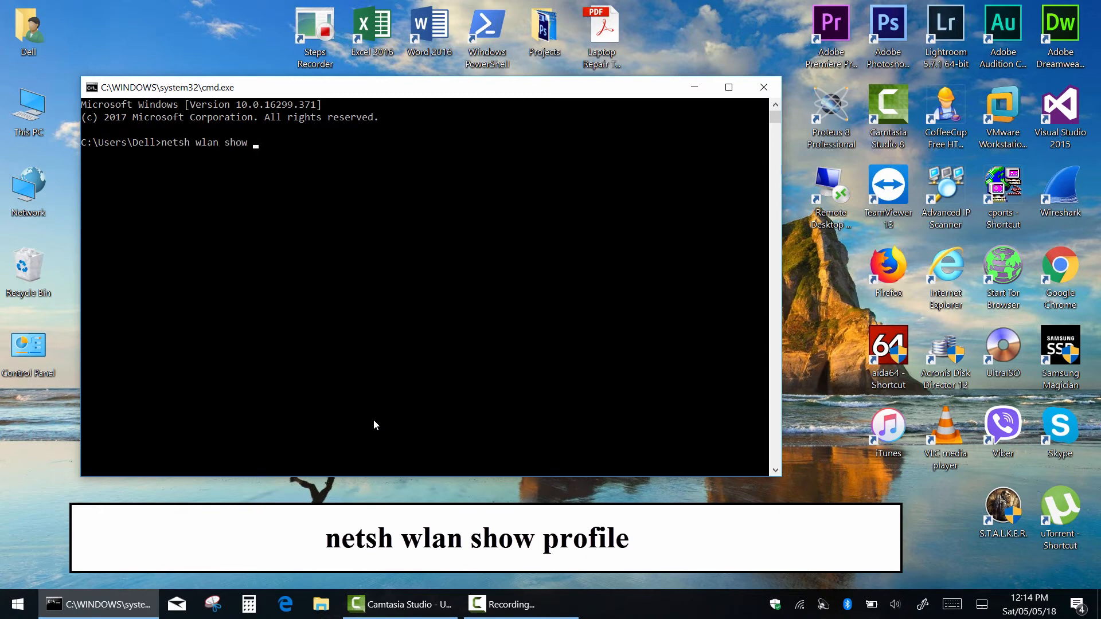
type("profile")
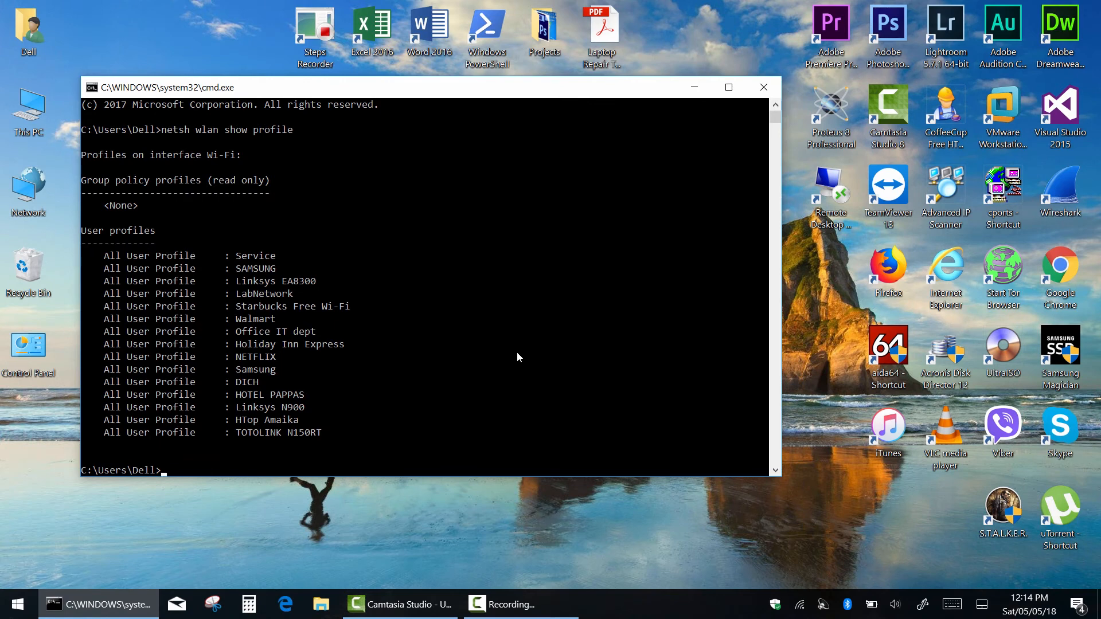
Step: Enter netsh wlan show profile labnetwork key=clear at the prompt without running it
type("netsh wlan s")
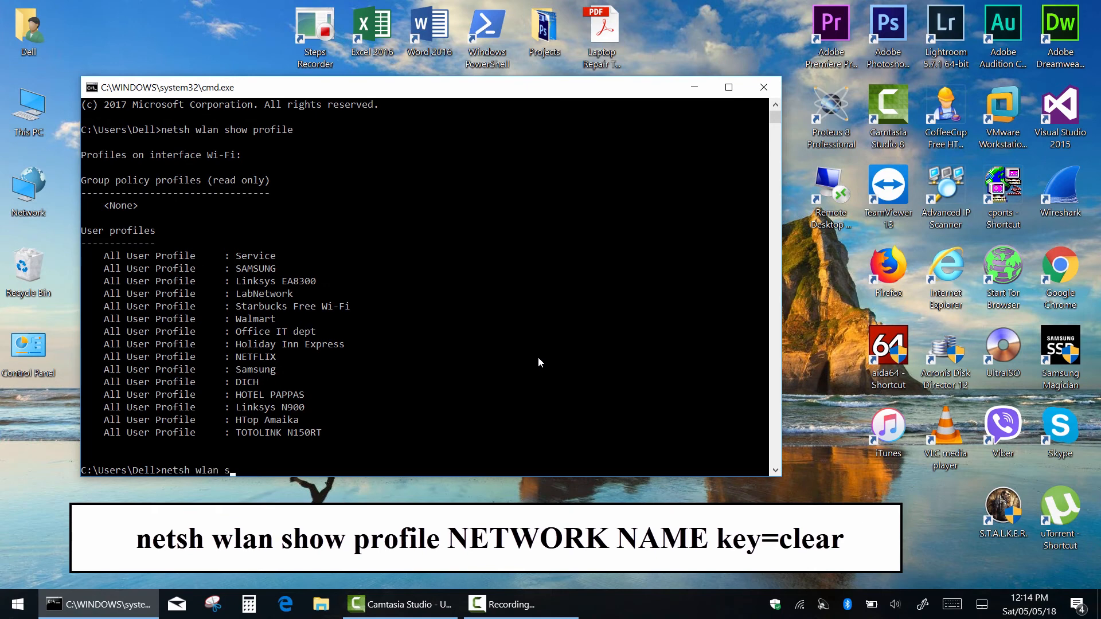
type("how profile")
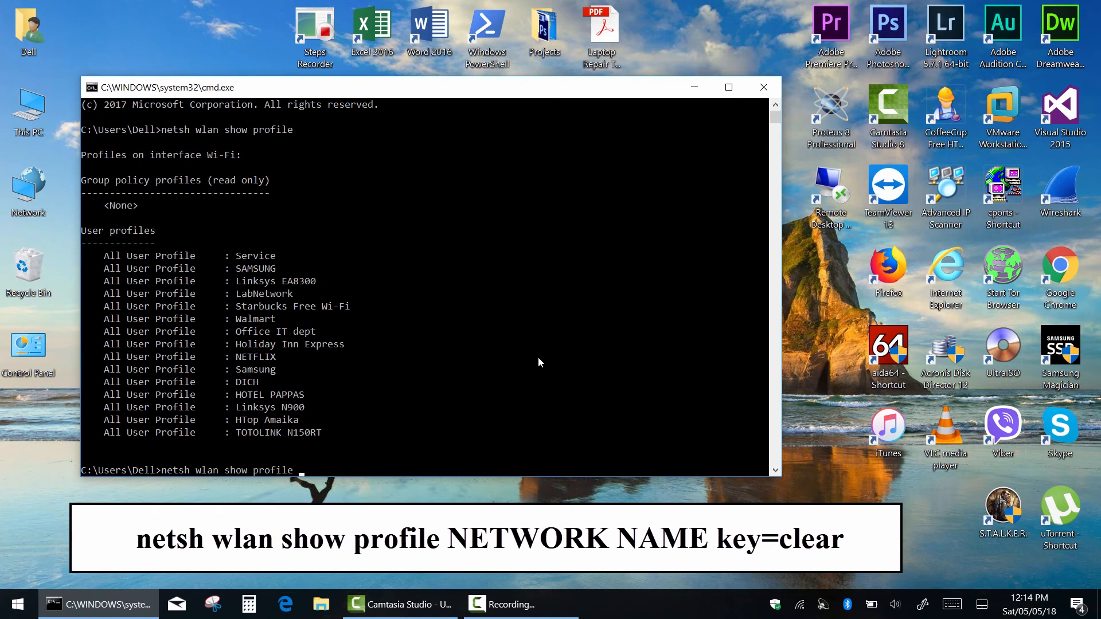
mouse_move(225, 258)
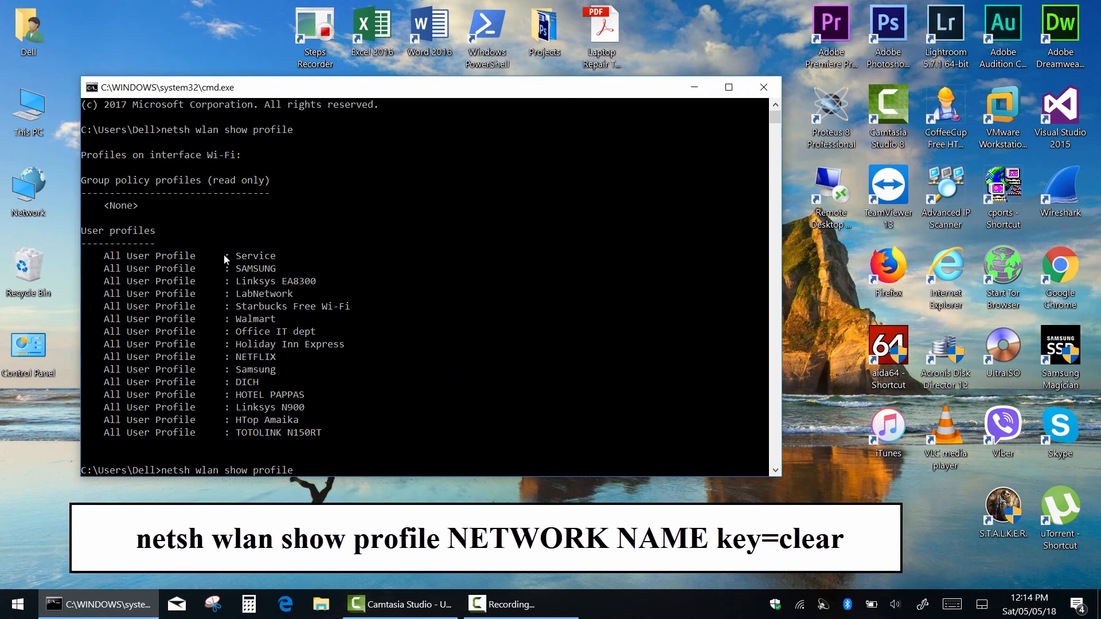
mouse_move(347, 305)
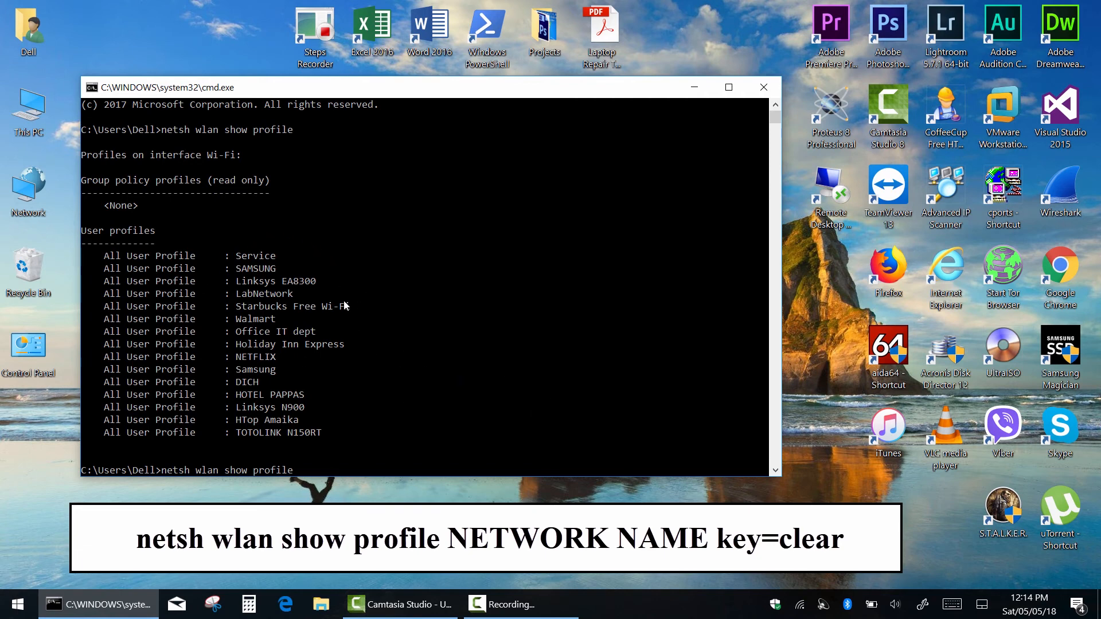
type("labnetwor")
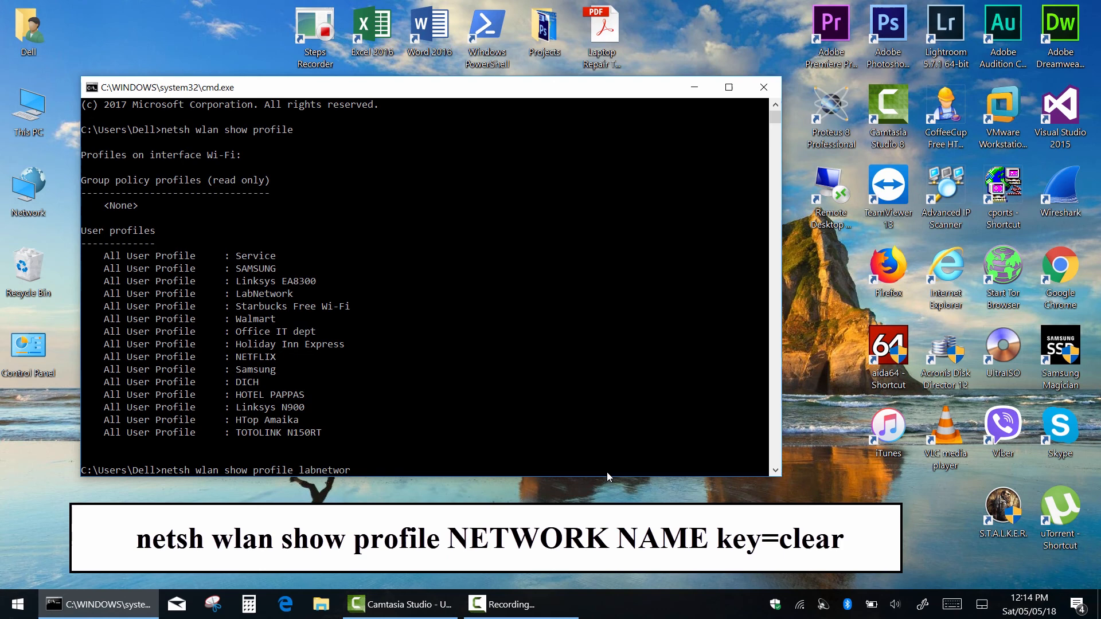
type("k key=clear")
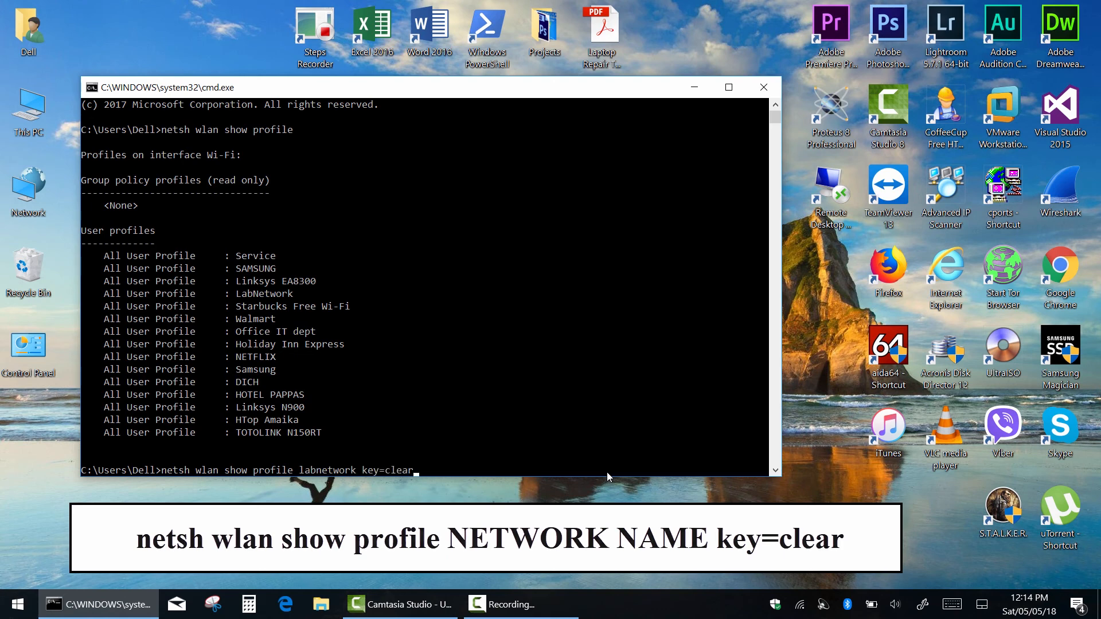